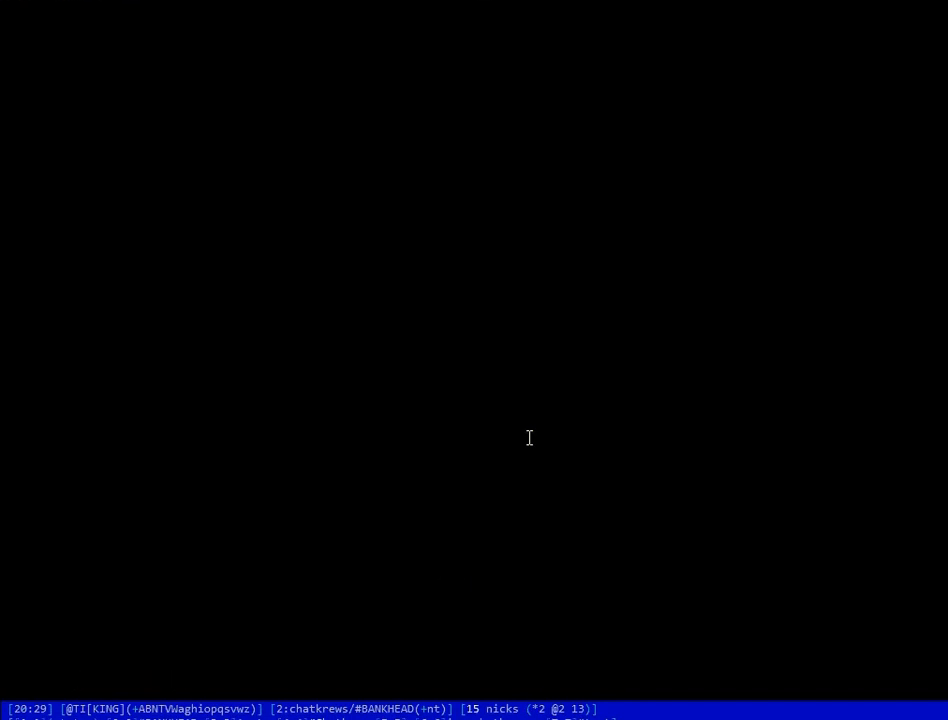
text(ww)
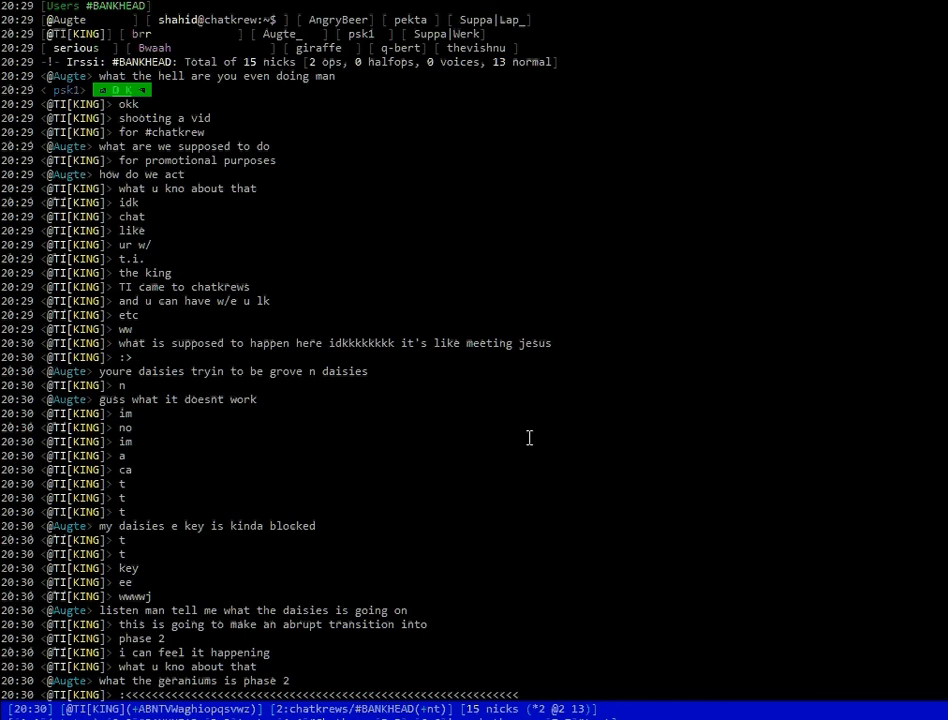
scroll(down, 3)
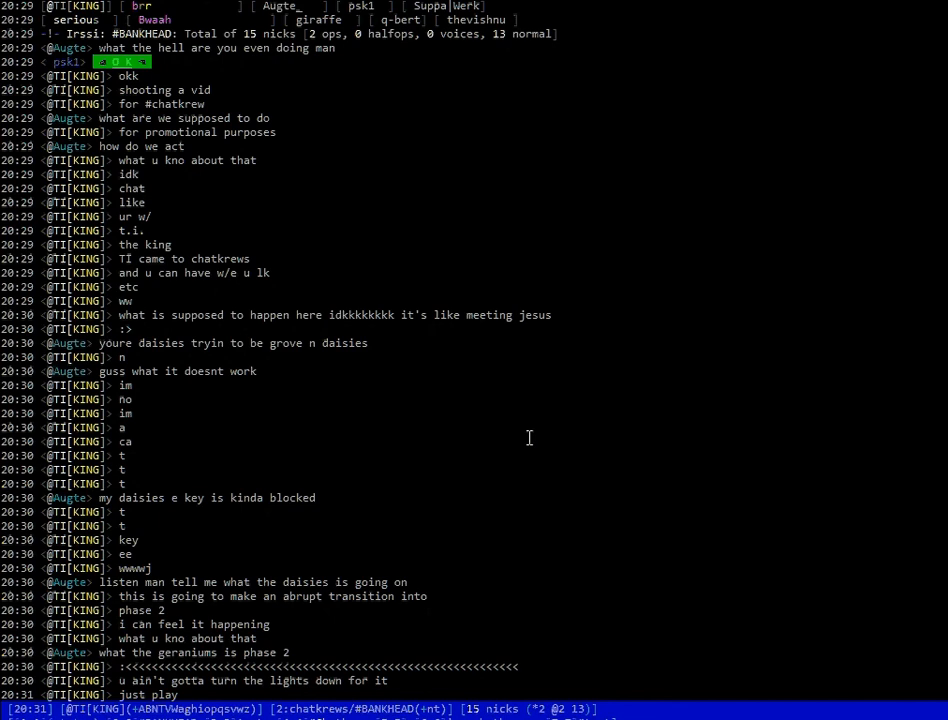
scroll(down, 3)
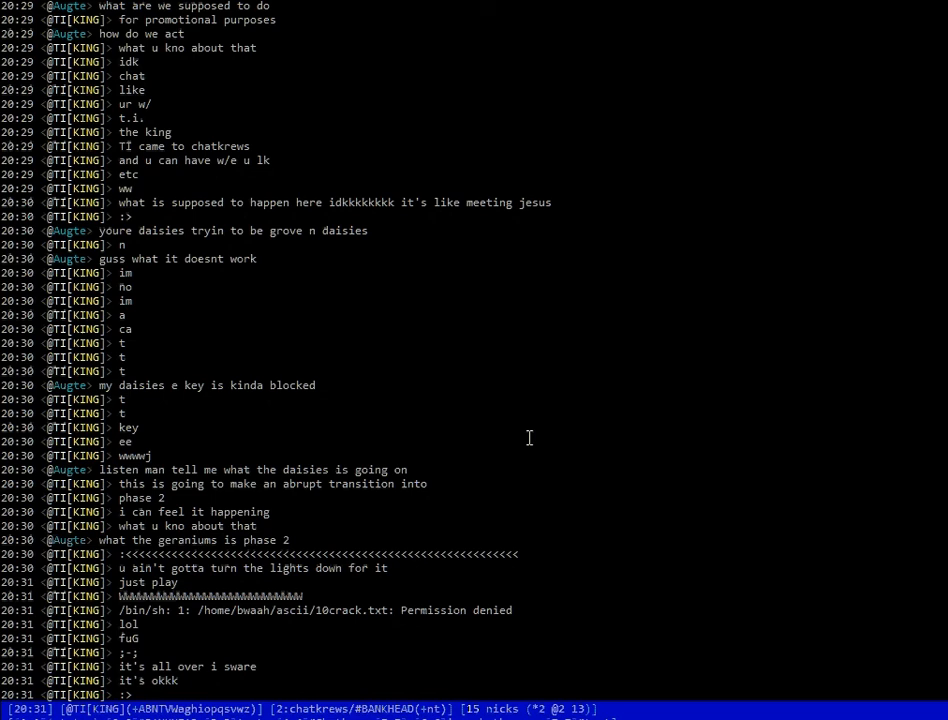
scroll(down, 3)
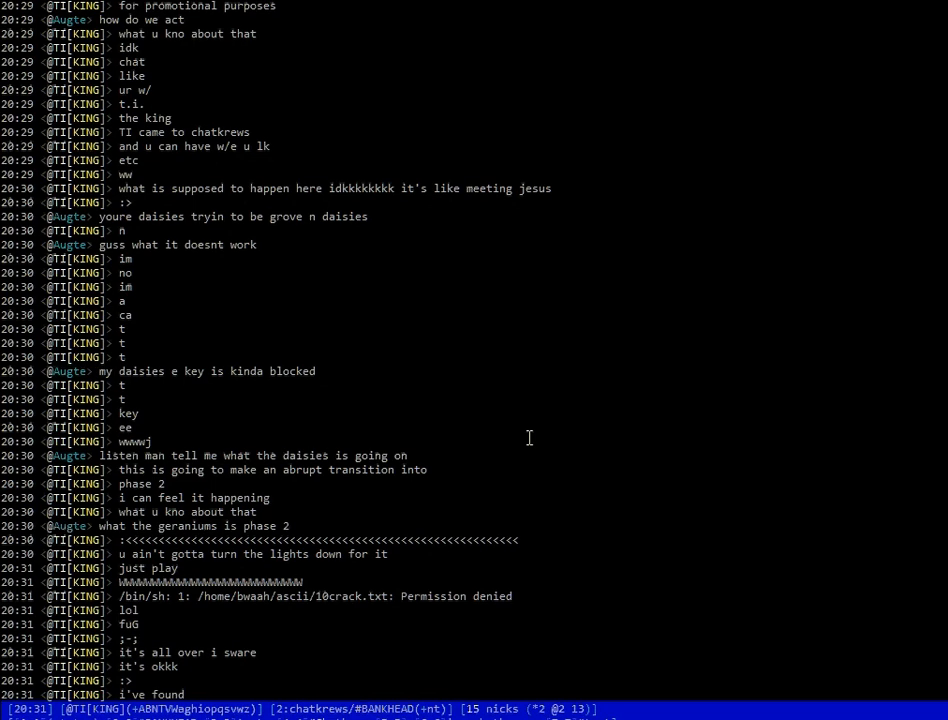
scroll(down, 3)
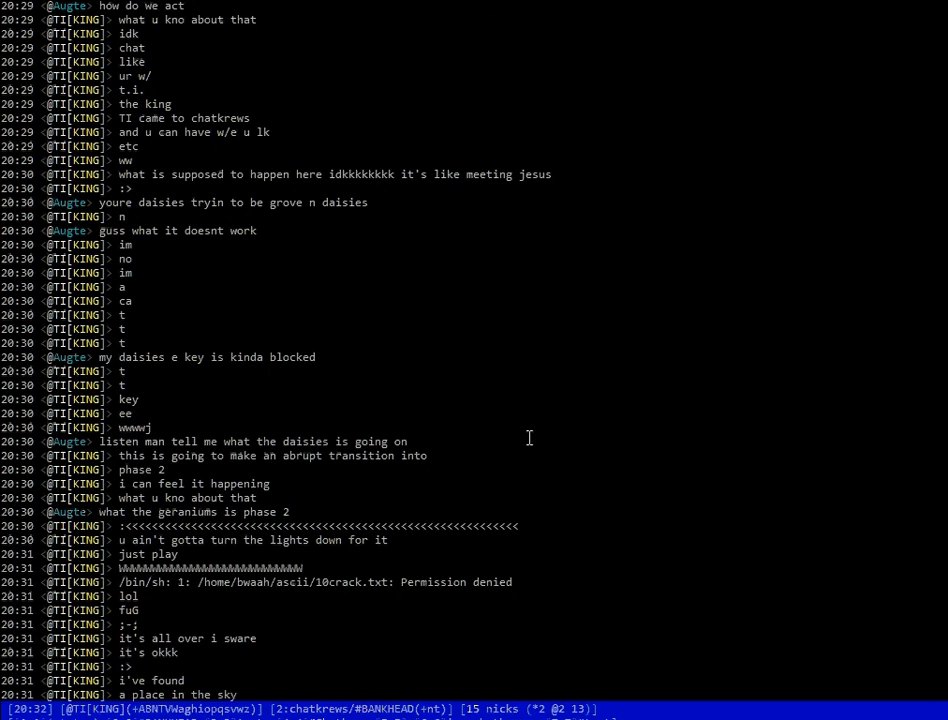
scroll(down, 3)
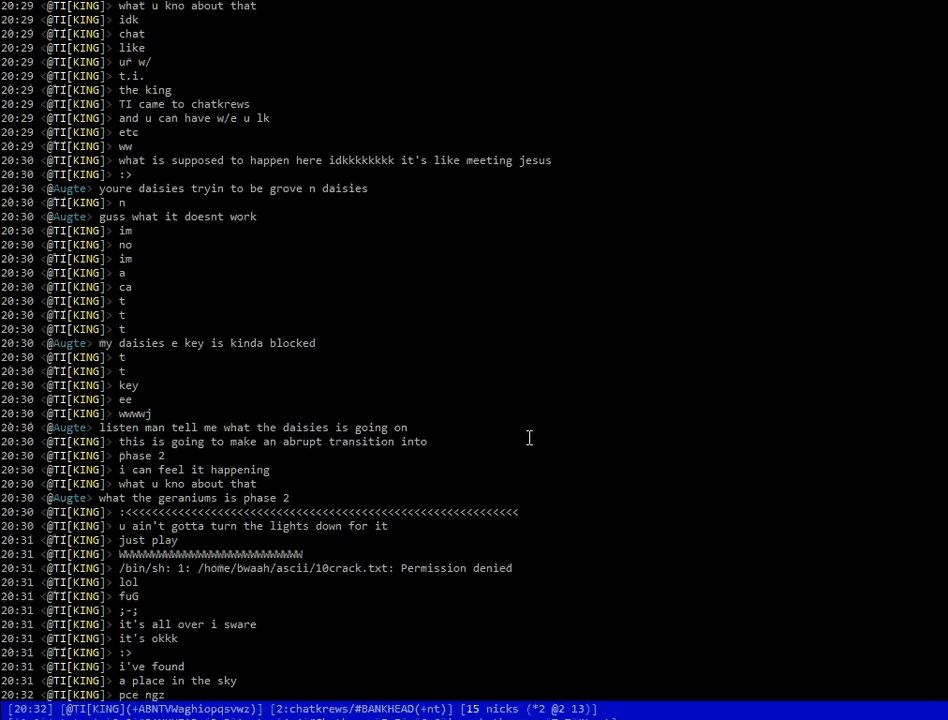